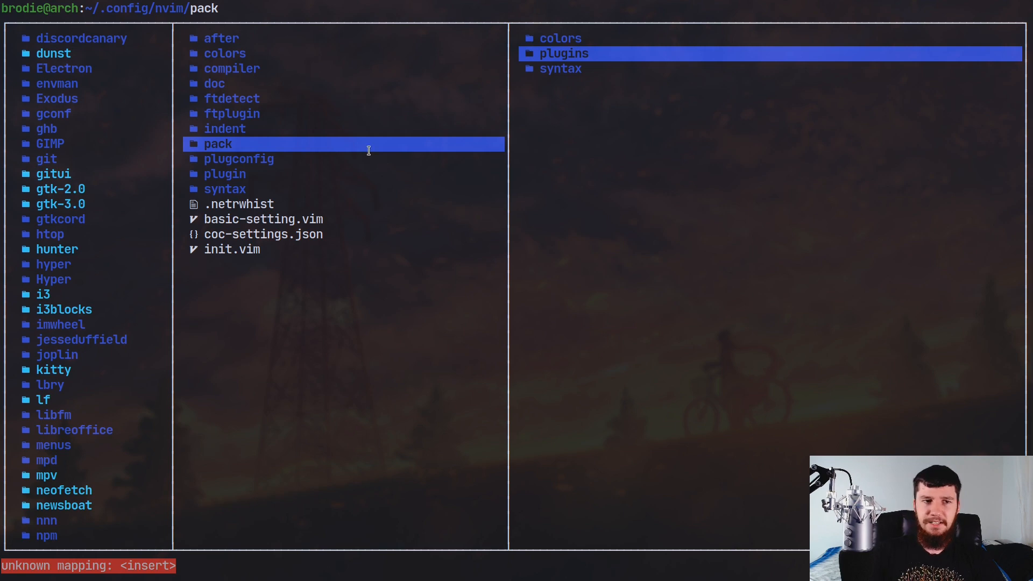
mouse_move(211, 68)
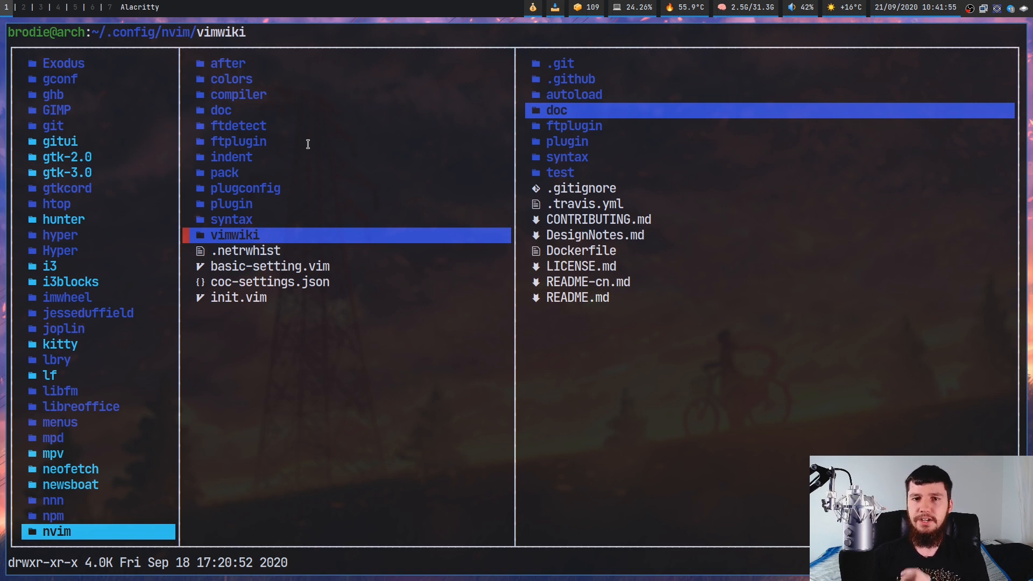
Step: Enter pack/plugins in lf so its opt and start subfolders are listed
left_click(225, 173)
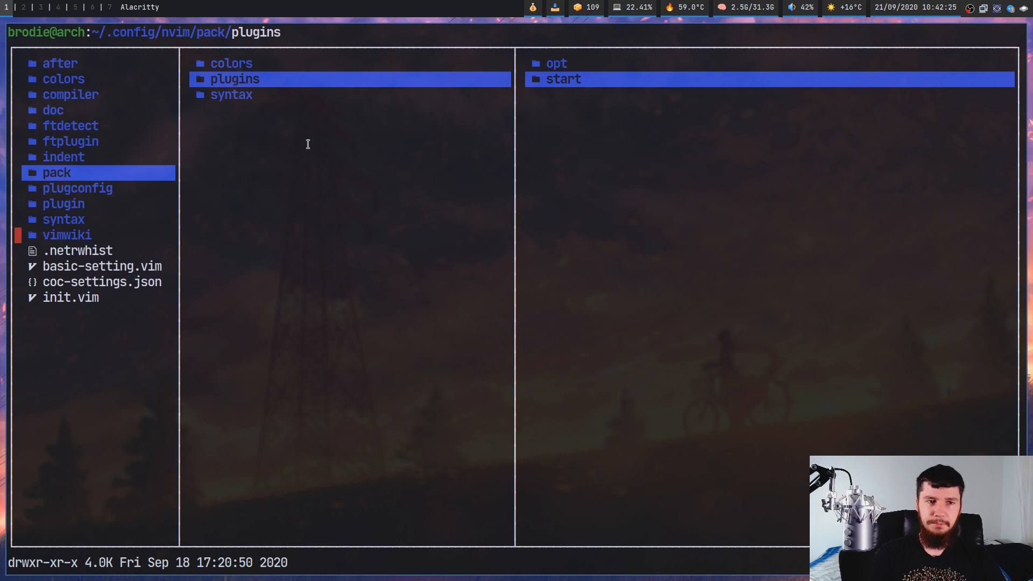
Step: Enter the start plugins folder in lf and browse down to vim-table-mode
left_click(564, 78)
type("help Vim")
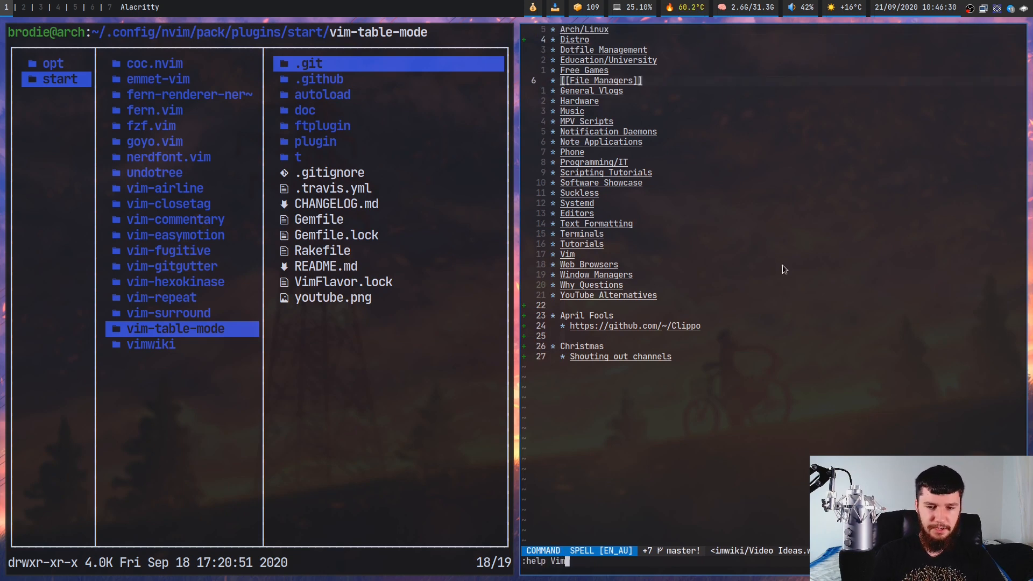
Step: Run :help vimwiki, then move vimwiki from start into pack/plugins/opt
type("wiki")
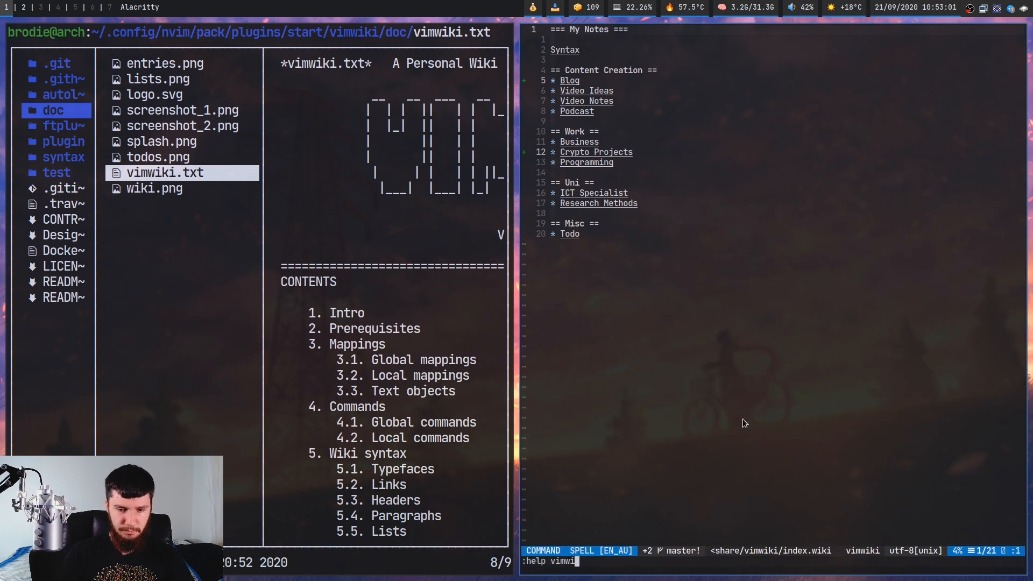
key("Return")
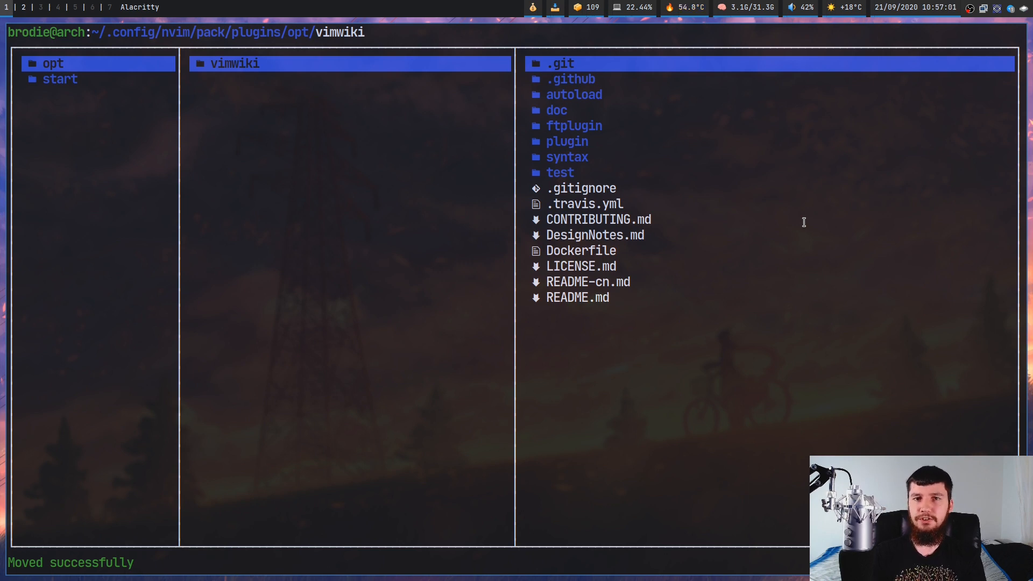
mouse_move(431, 353)
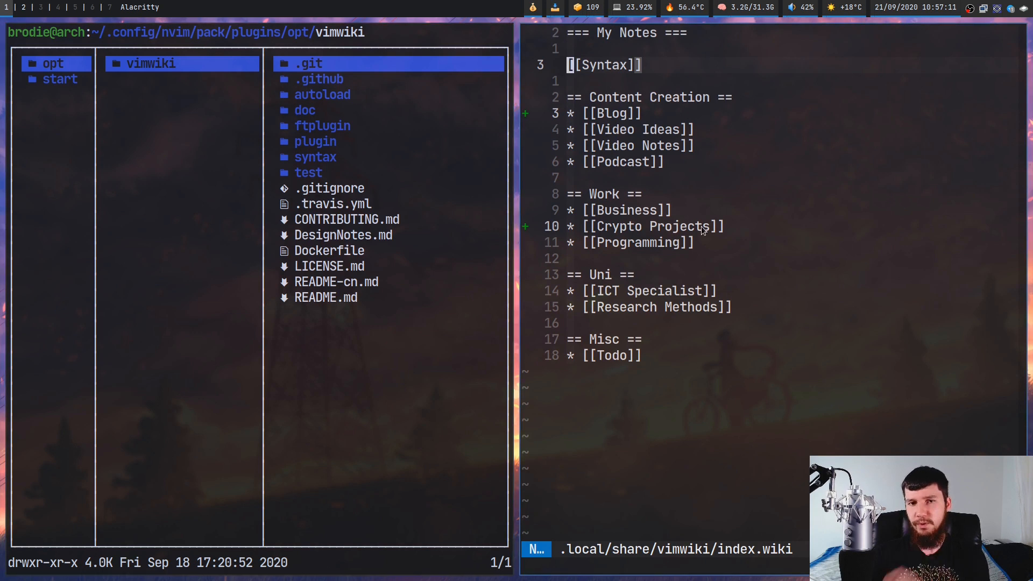
Step: Load the optional vimwiki plugin with :packadd vimwiki
type(":p")
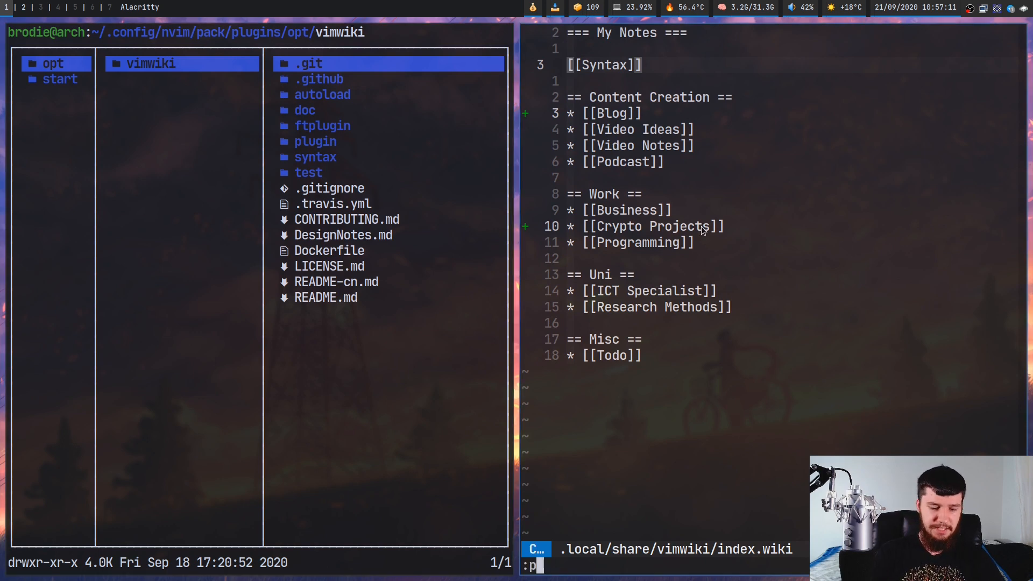
type("ackadd")
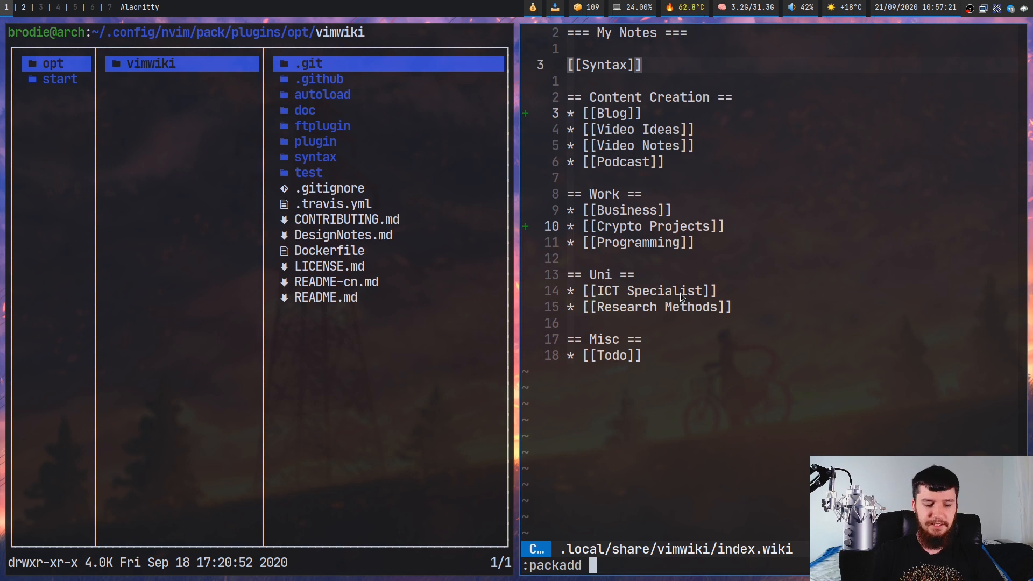
type("vimwiki")
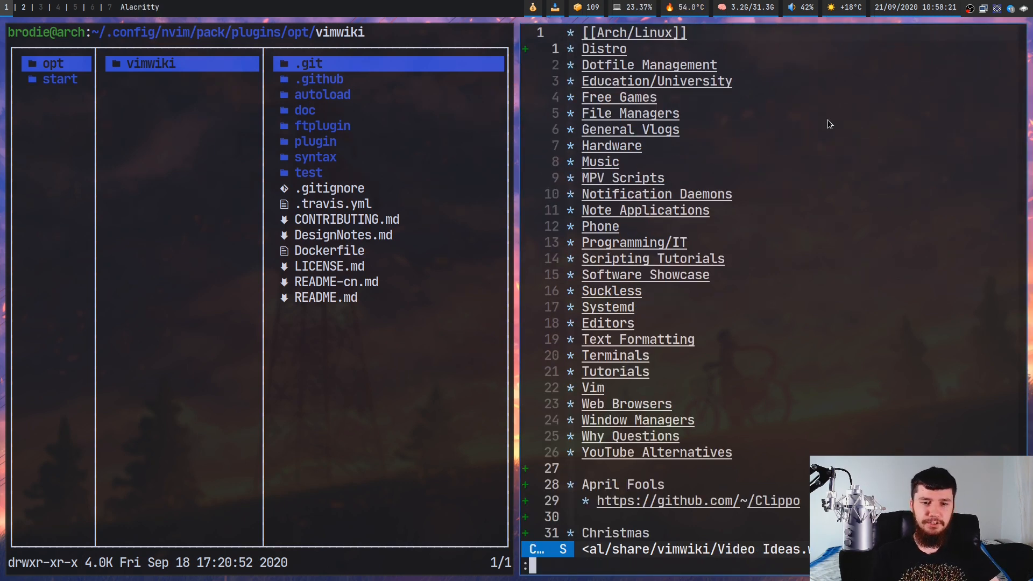
Step: Run :packloadall to load all optional plugin packages
type(":packloadall")
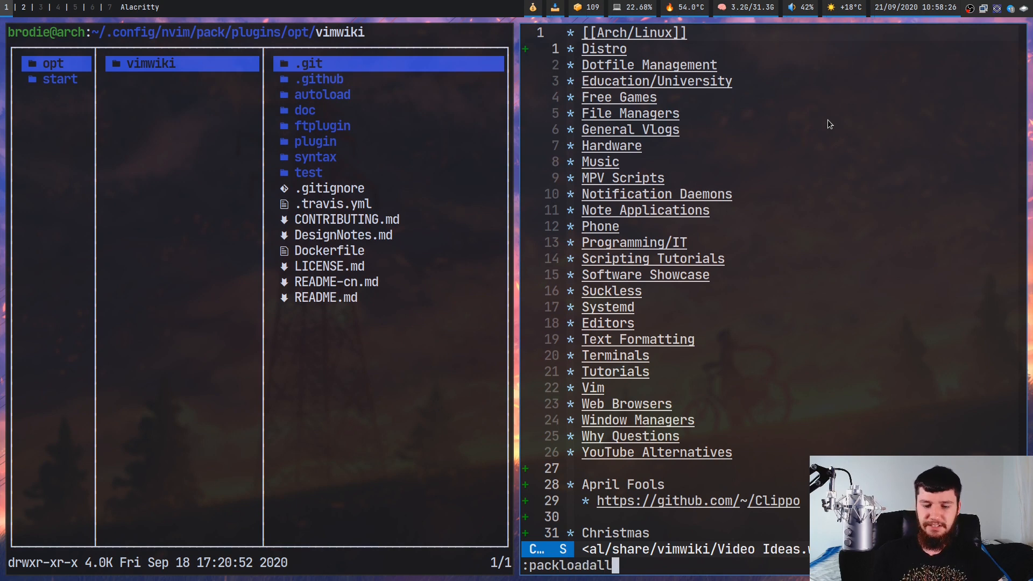
key("Return")
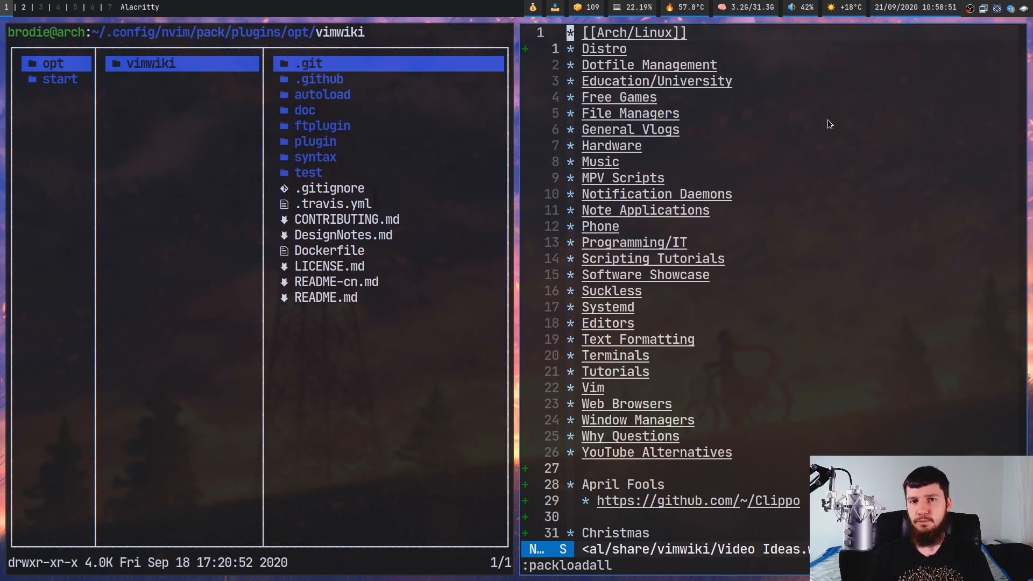
key("i")
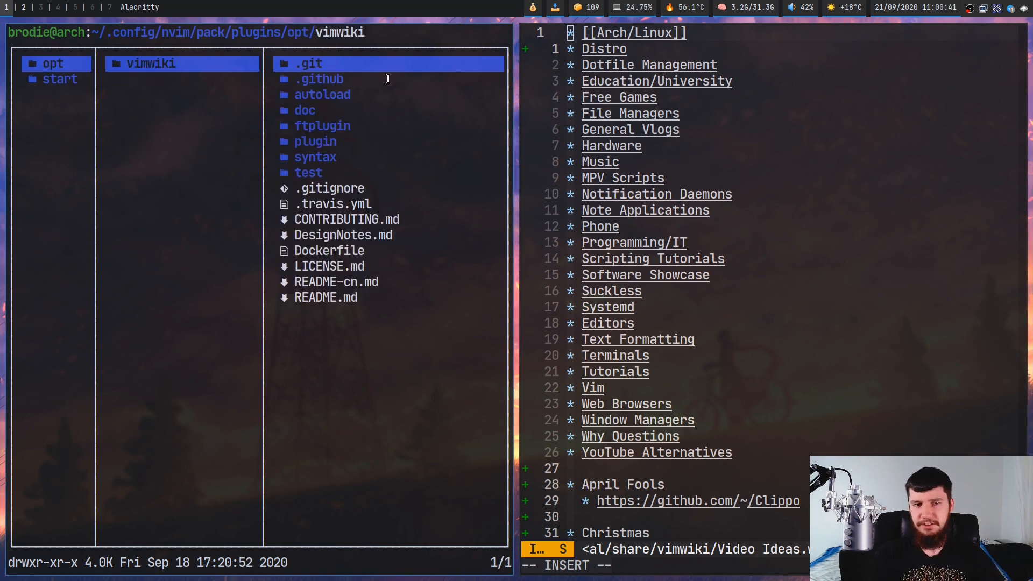
Step: Move onto coc.nvim in the start folder and quit lf to the shell
key("d")
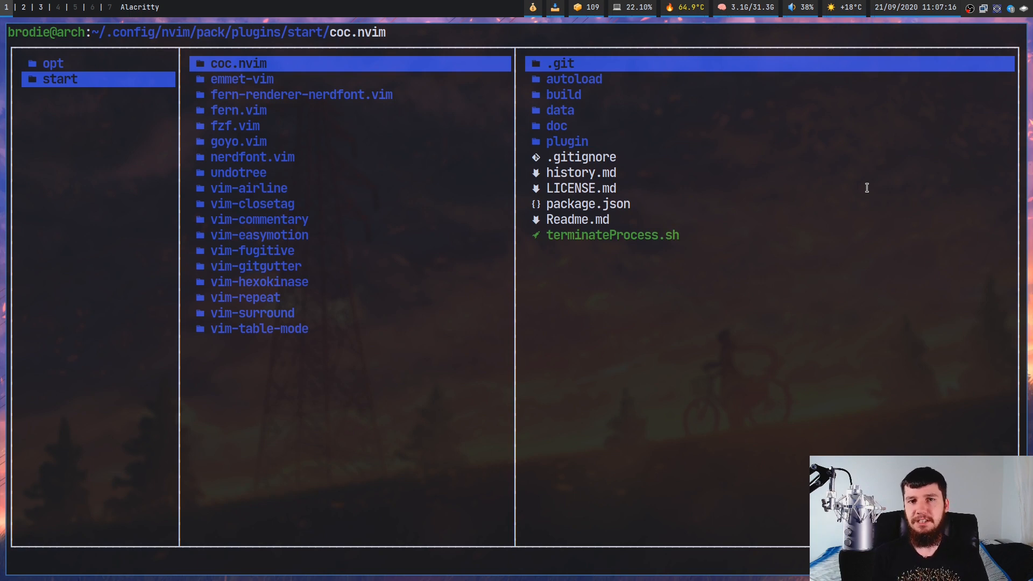
key("q")
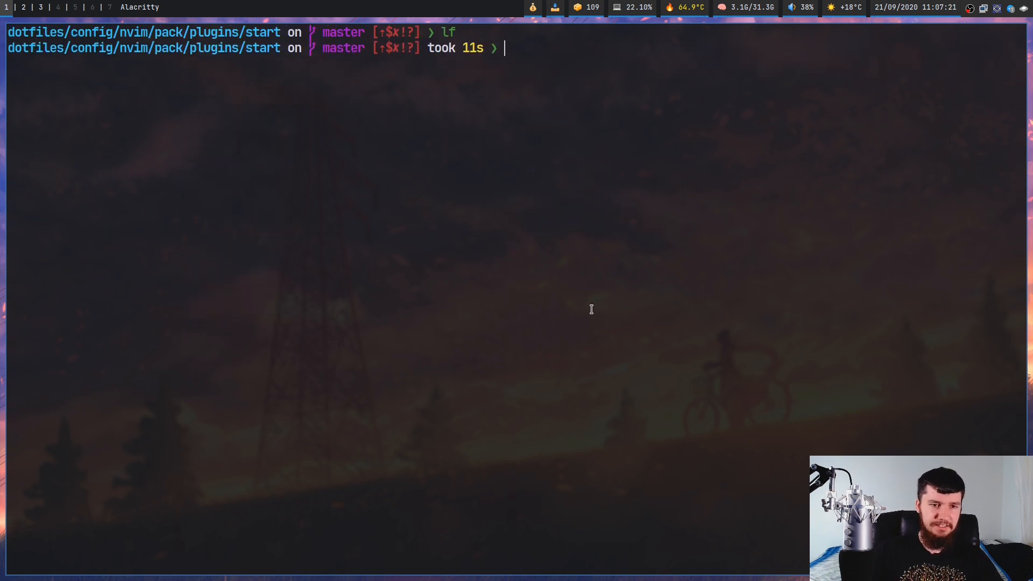
Step: Enter coc.nvim and pull the latest release branch from origin
type("cd co")
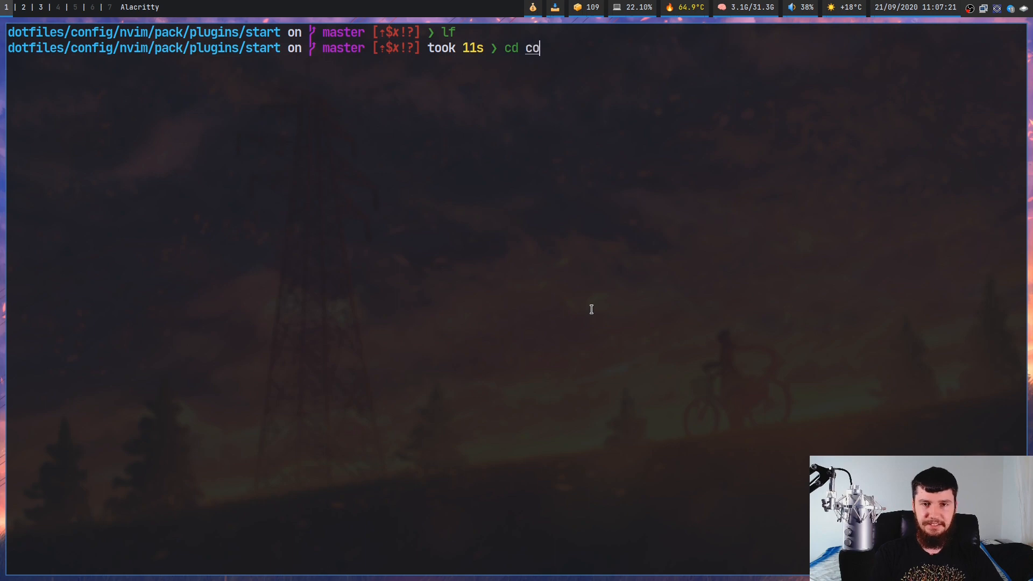
key("Return")
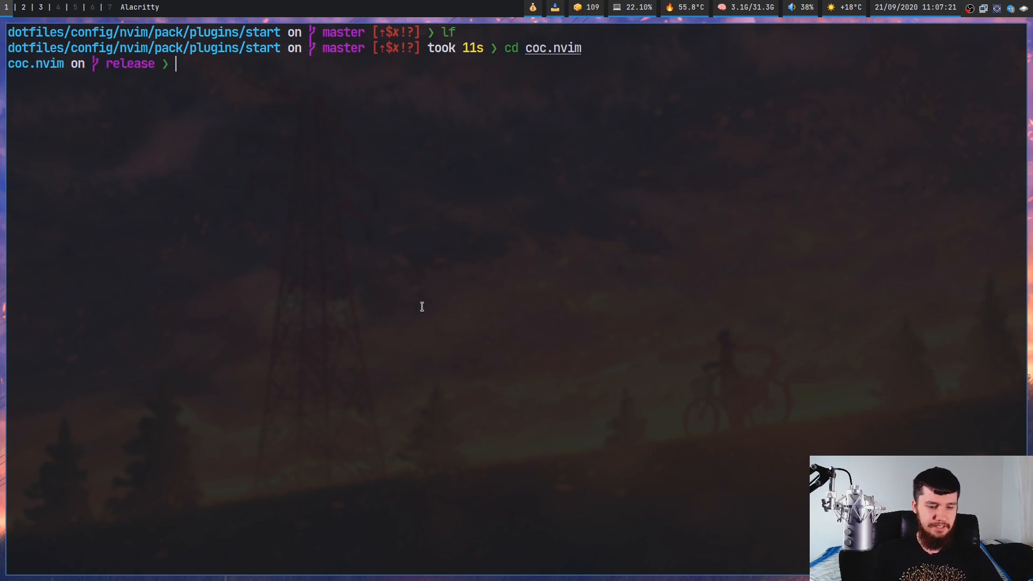
type("git")
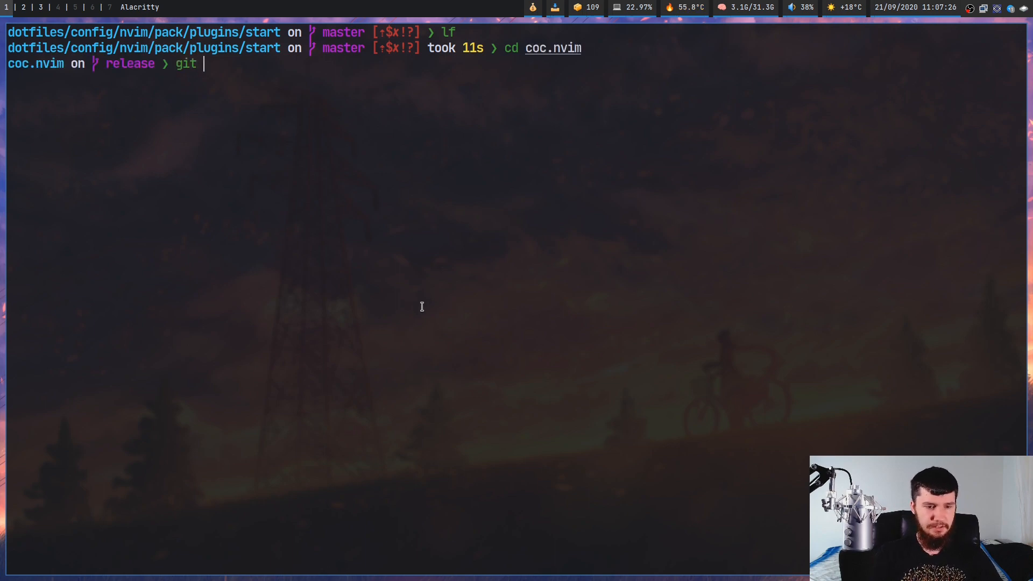
type("pull op")
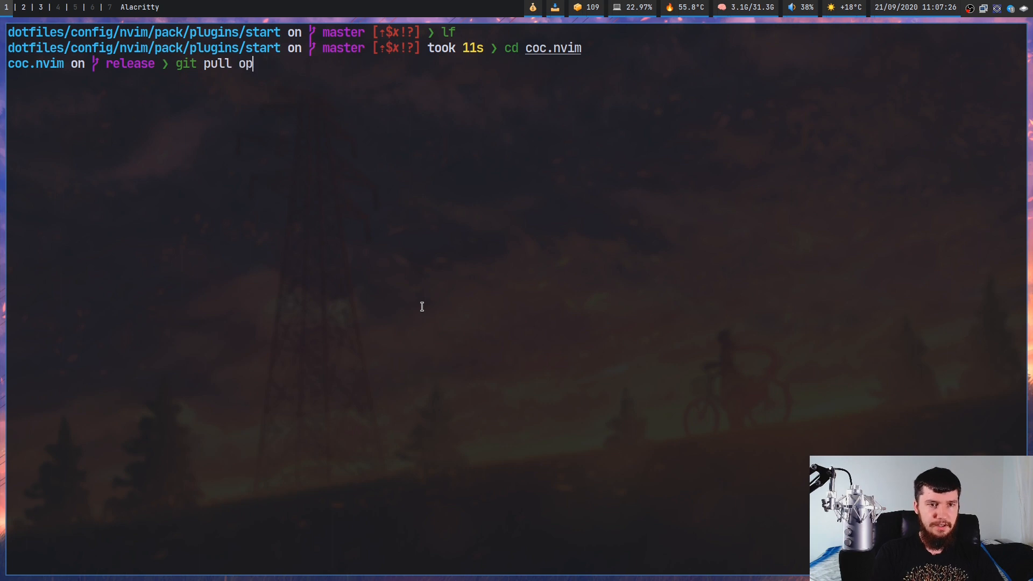
type("rigin")
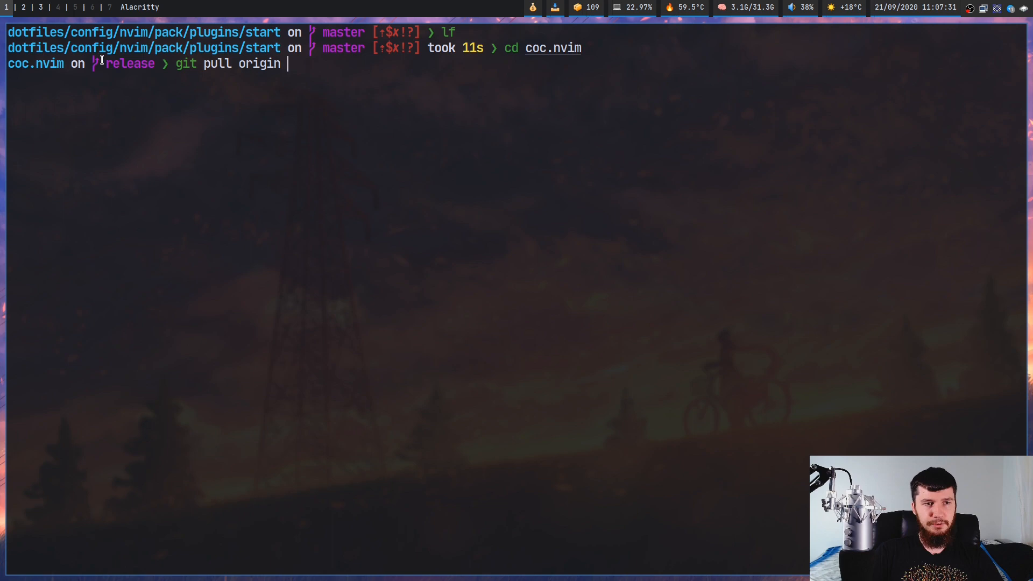
type("rele")
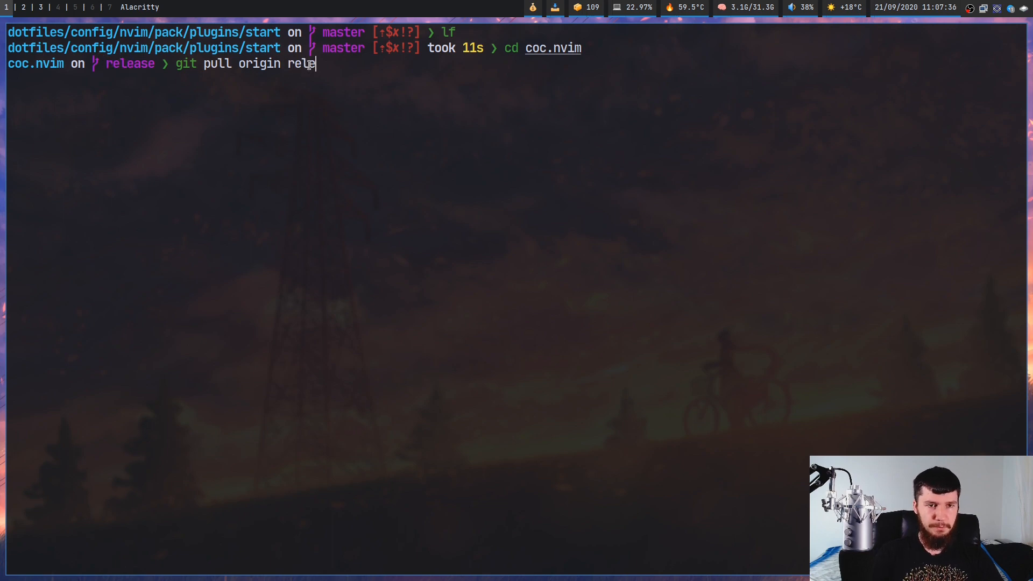
key("Return")
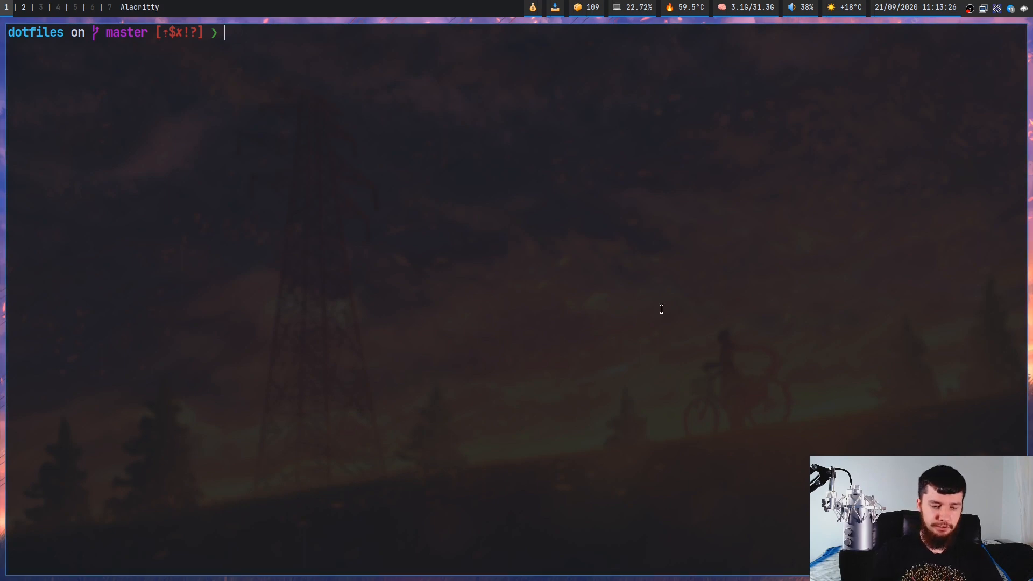
Step: List the config/ folder contents and try the git submodule command
type("ls")
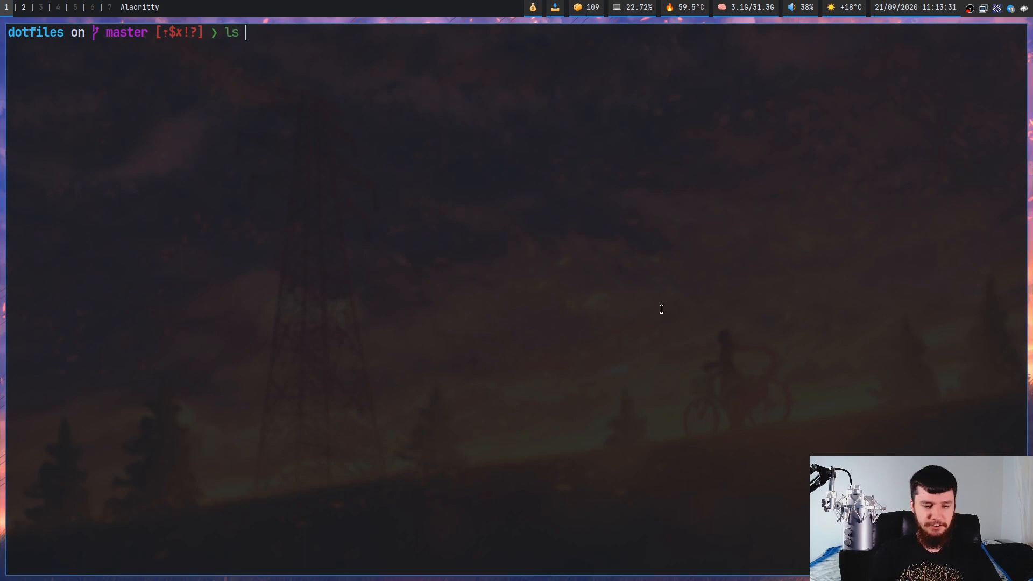
type("config/")
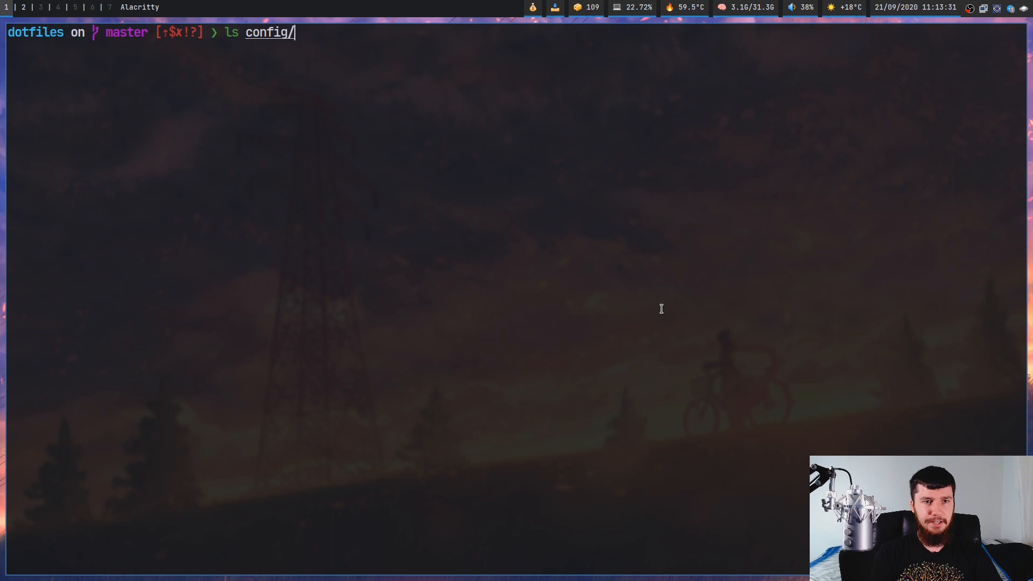
key("Return")
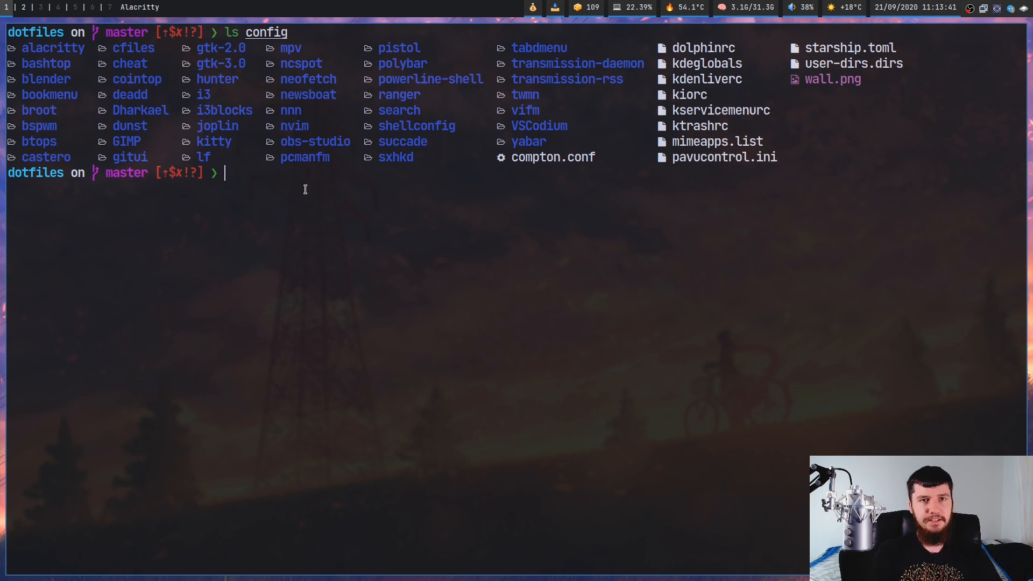
type("git submo")
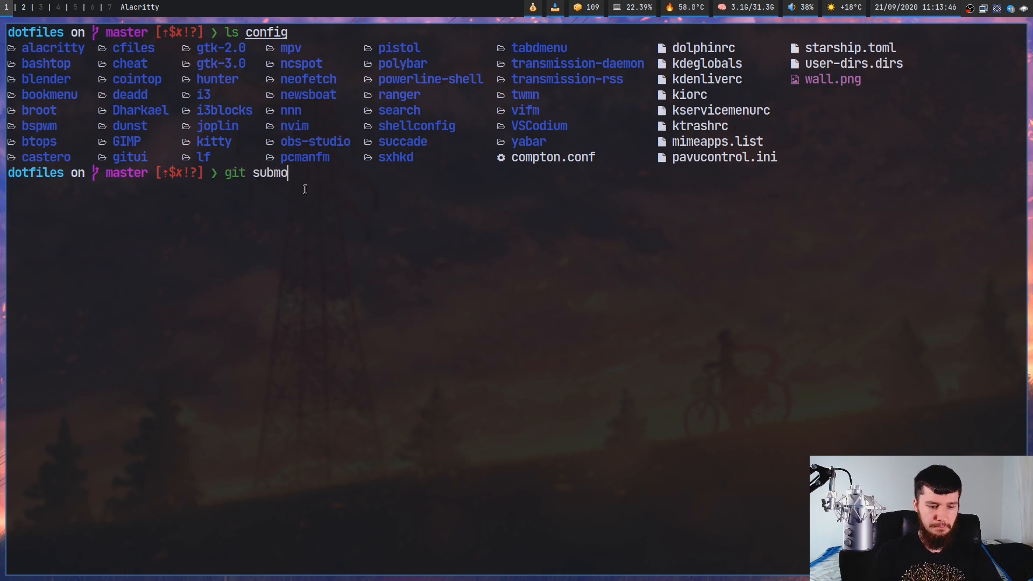
key("Return")
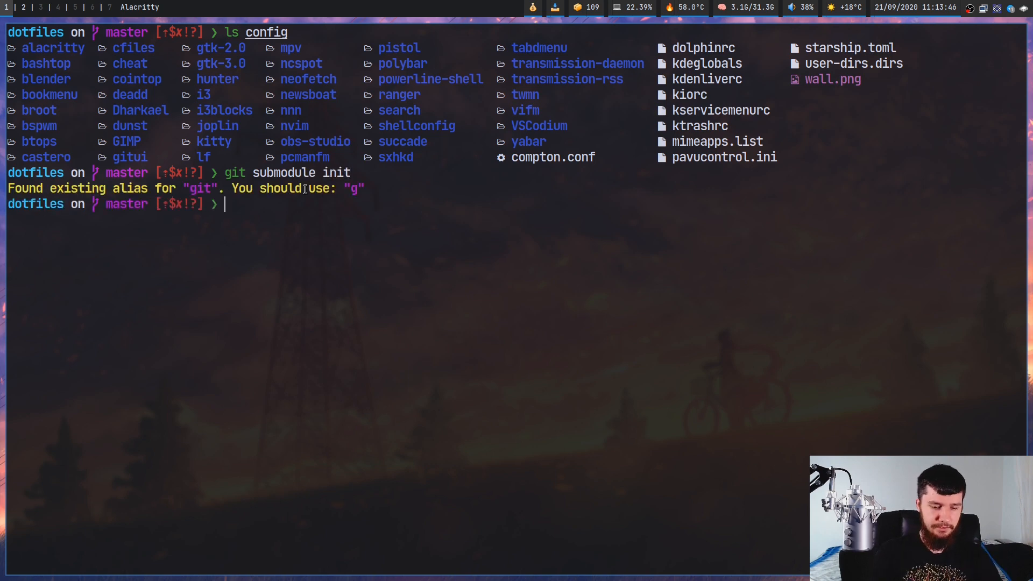
Step: Add junegunn/fzf.vim as a submodule at config/nvim/pack/plugins/start/fzf.vim
type("git submodule add")
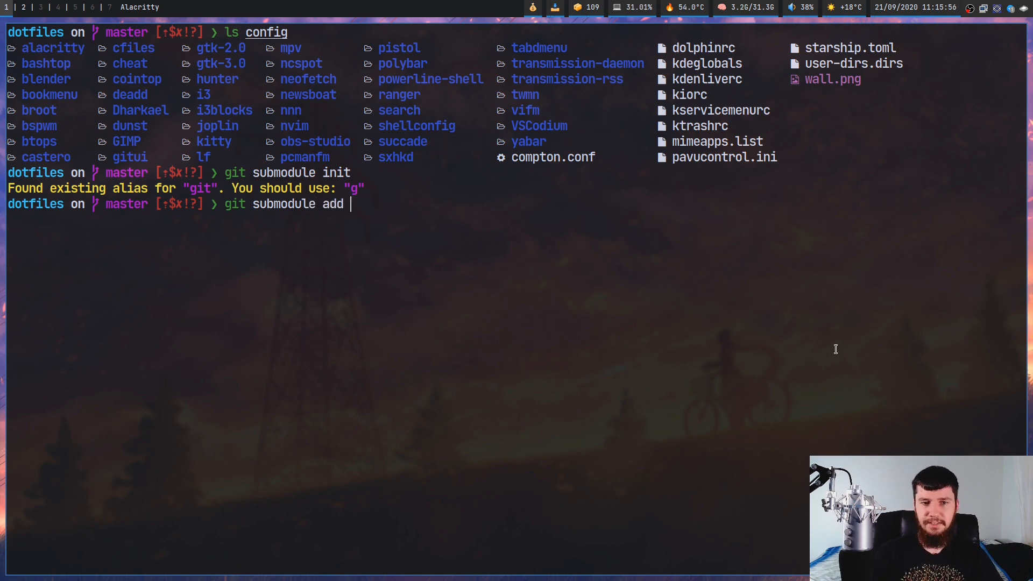
type("https://github.com/junegunn/fzf.vim")
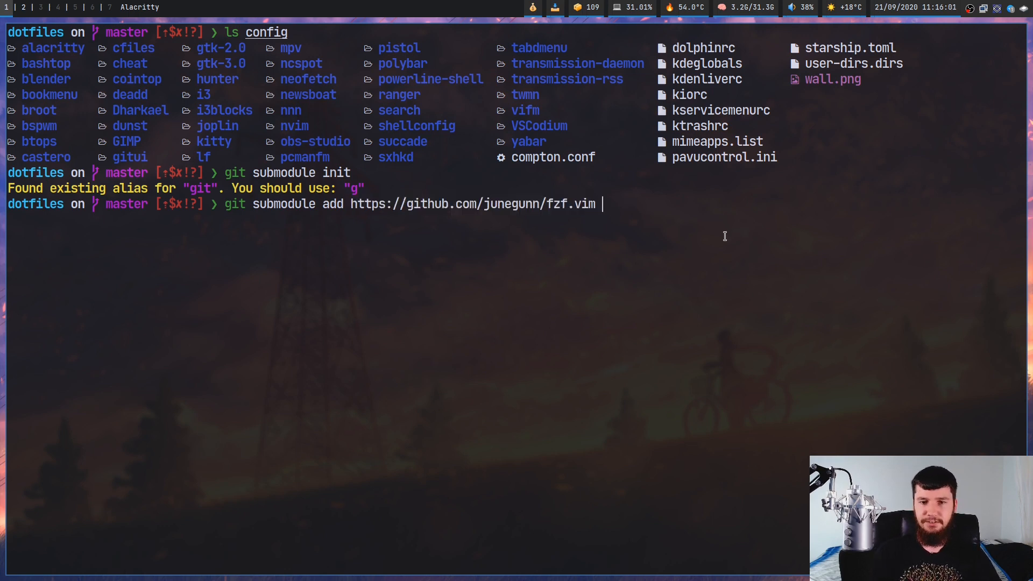
type("config/")
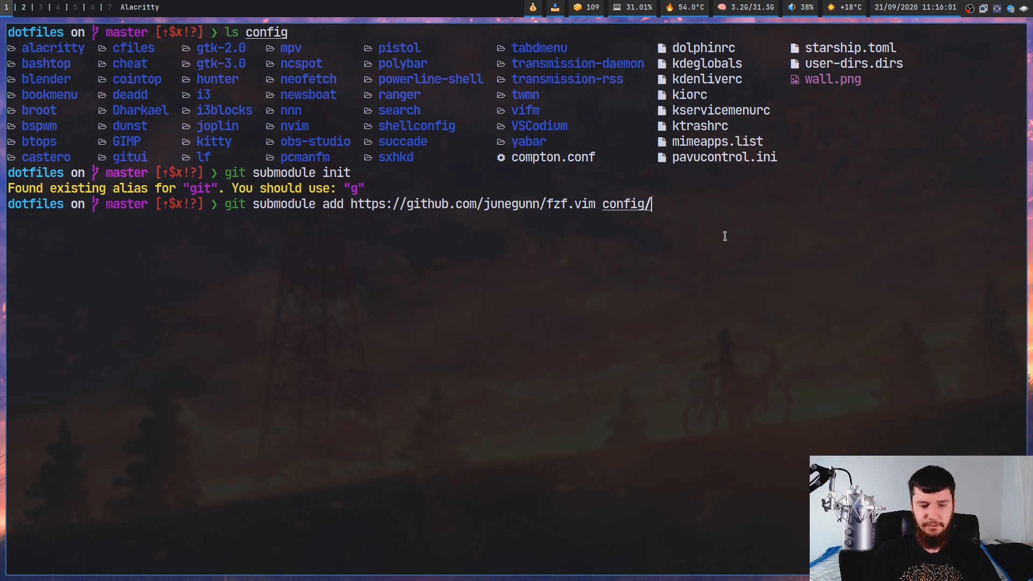
type("nvim/")
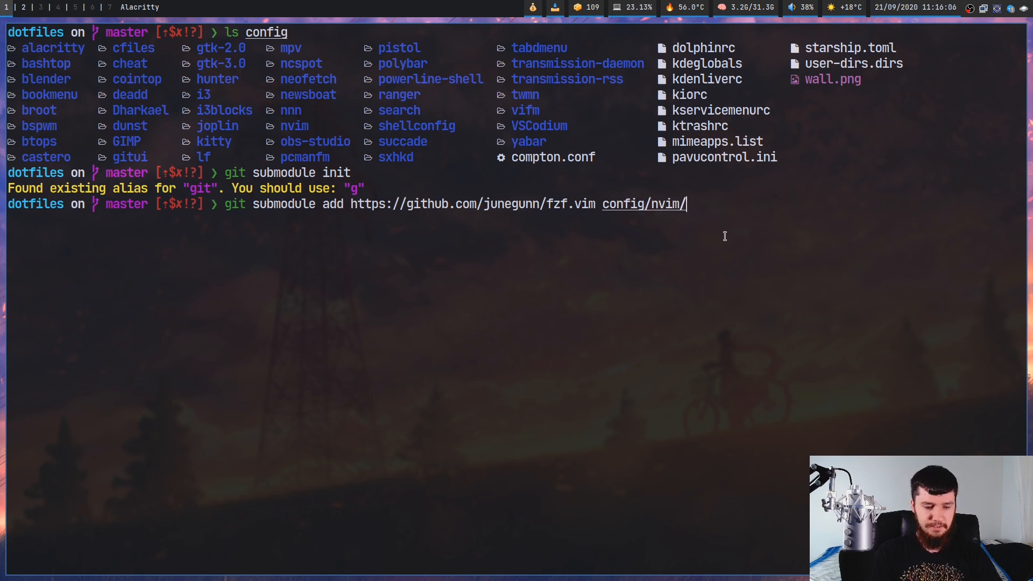
type("pack/")
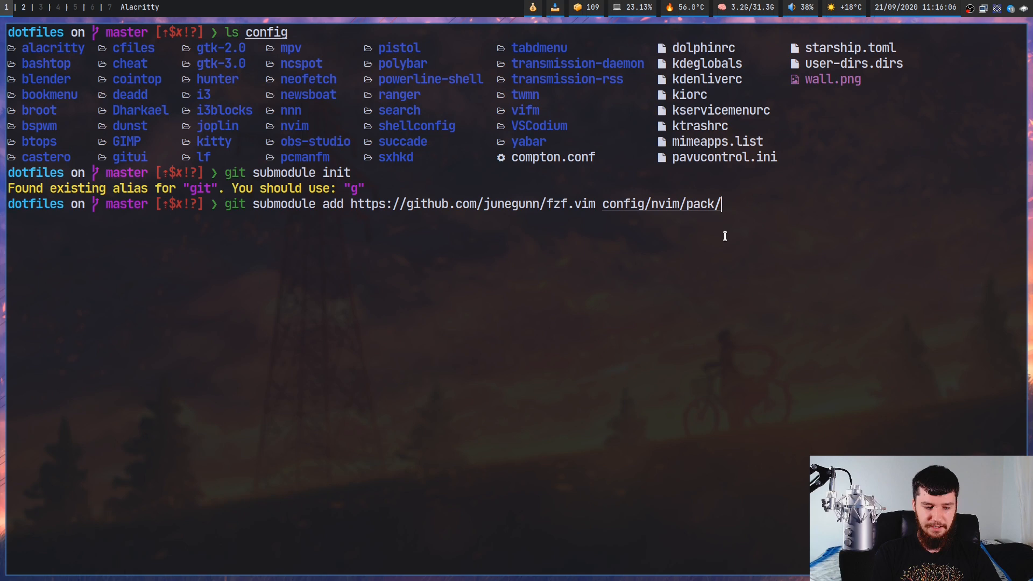
type("plugins/s")
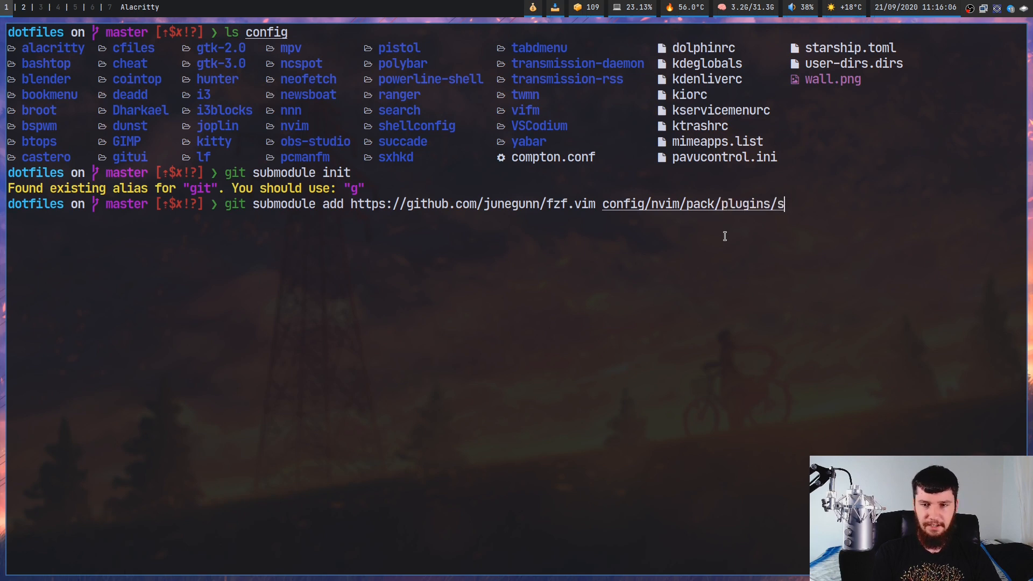
key("BackSpace")
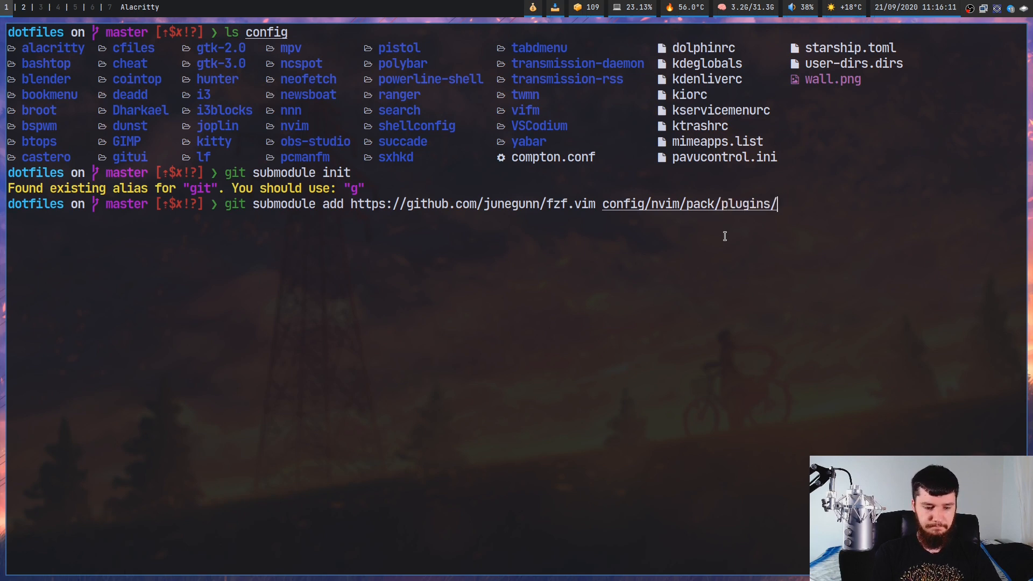
type("start/f")
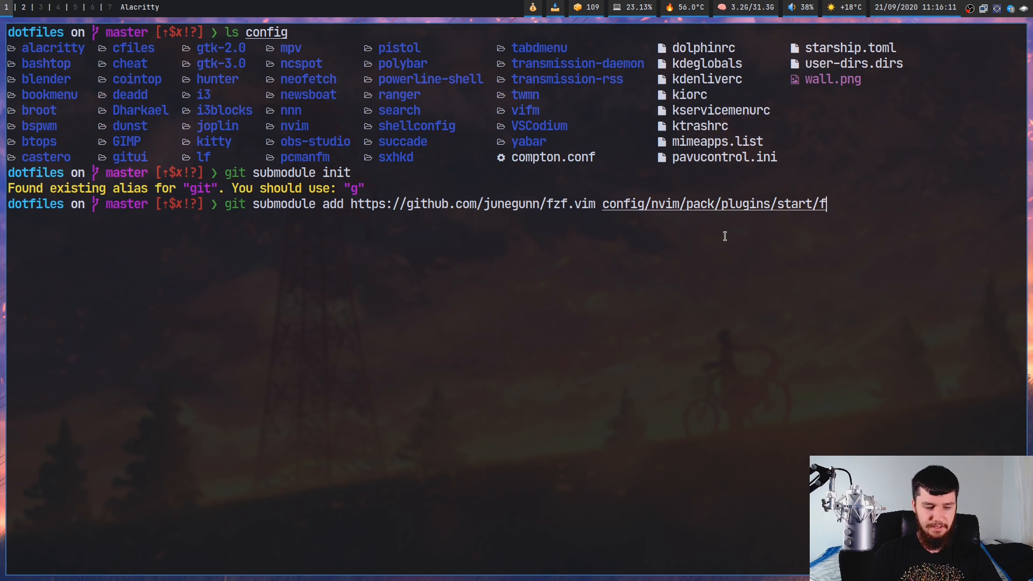
type("zf/v")
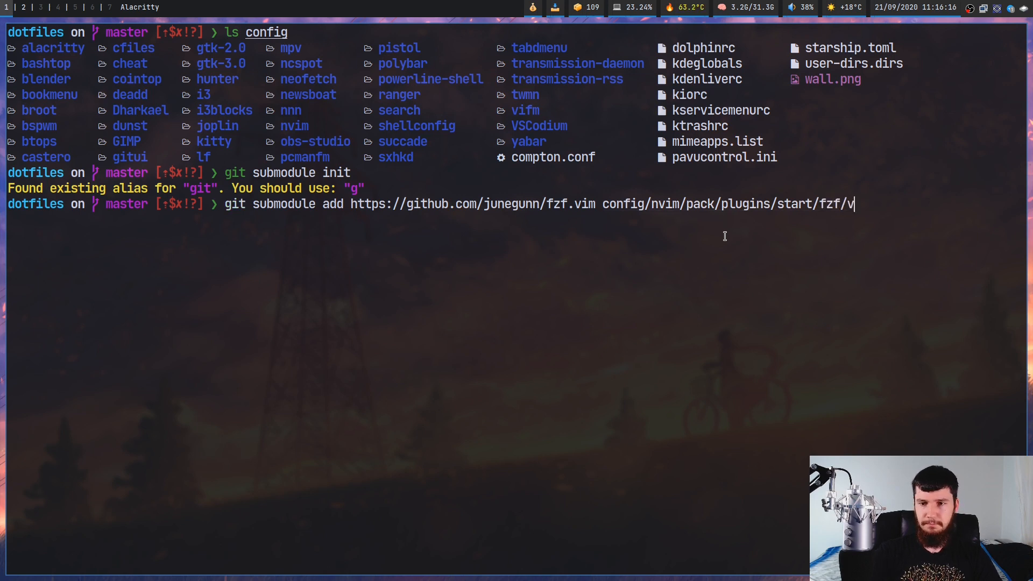
type("im/")
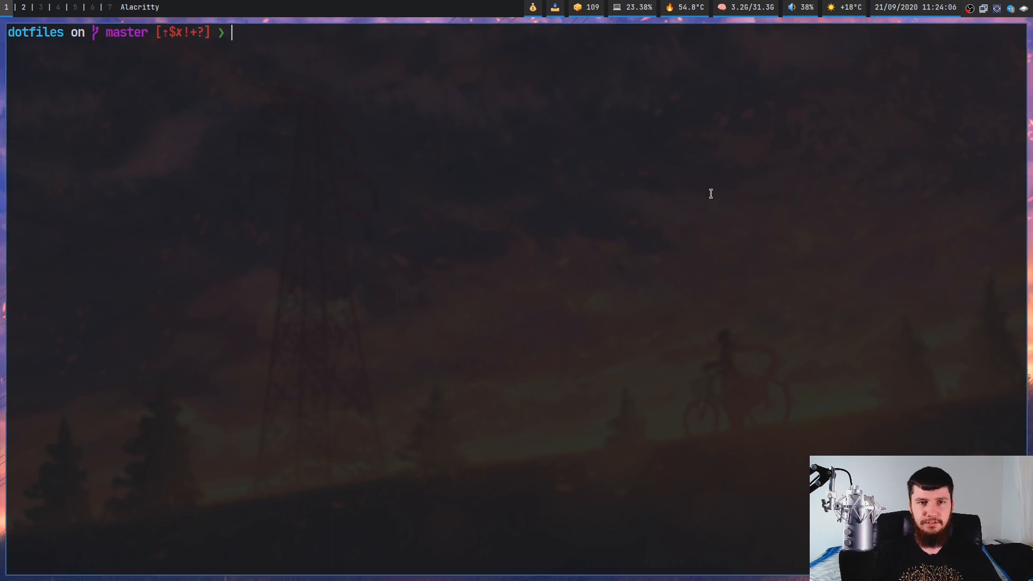
Step: Run git submodule update --remote --merge across the plugin submodules
type("git subm")
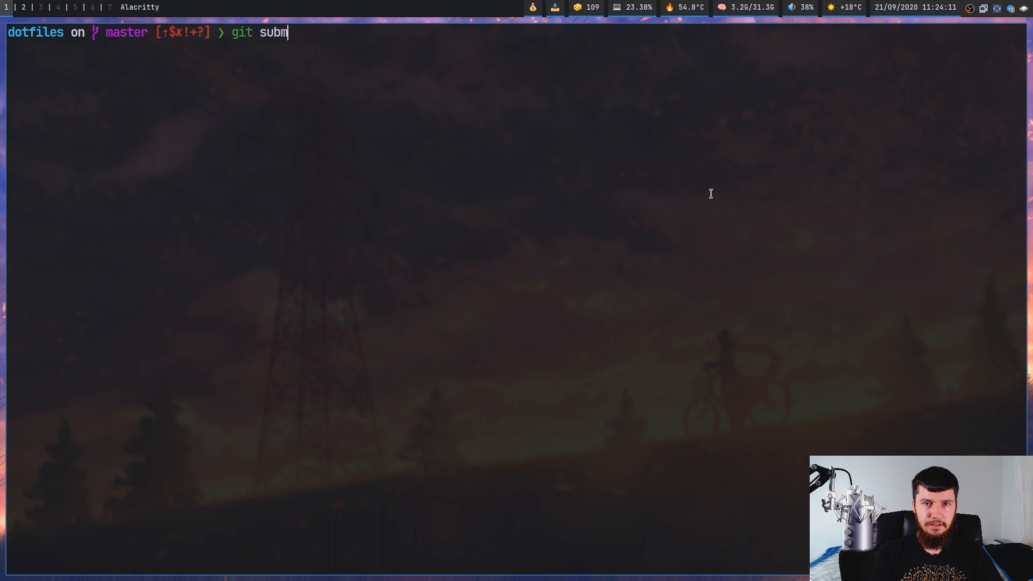
type("odule updar")
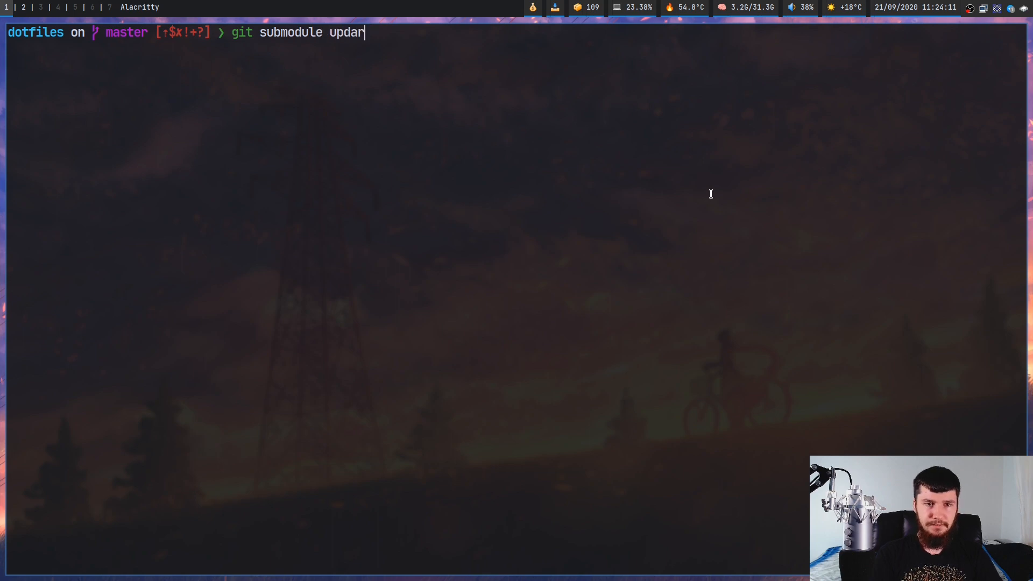
type("te")
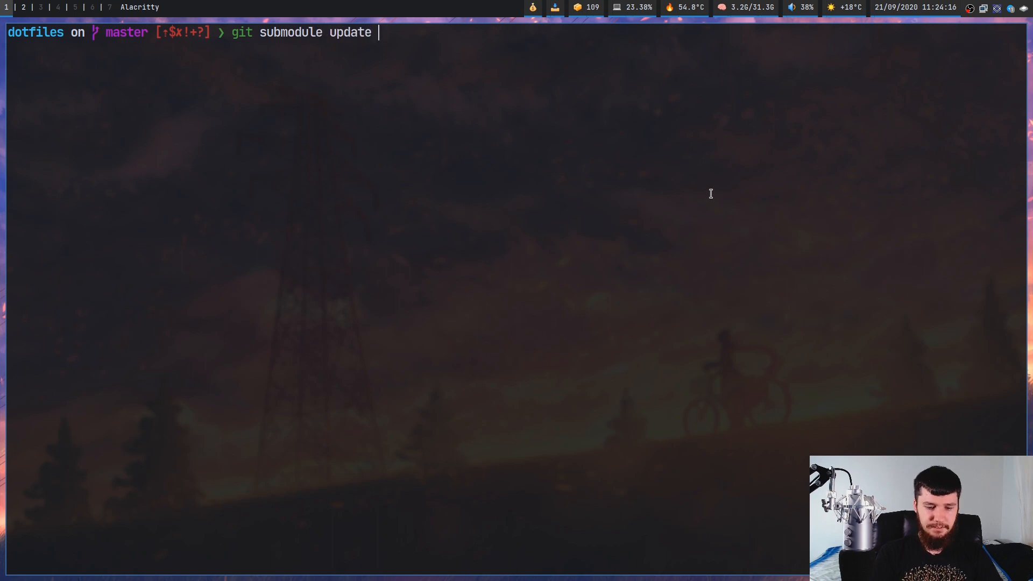
type("--remote --")
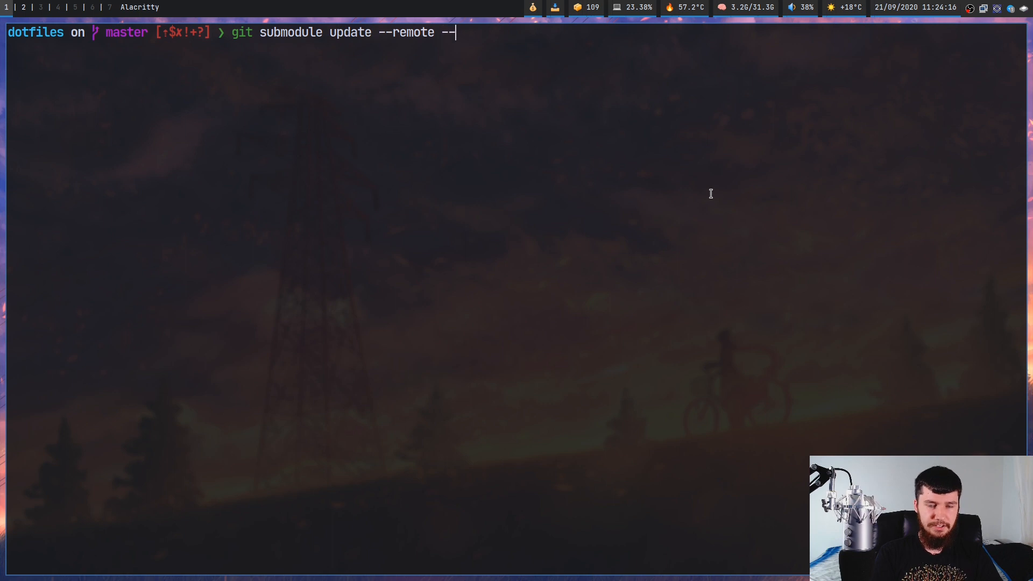
type("merge")
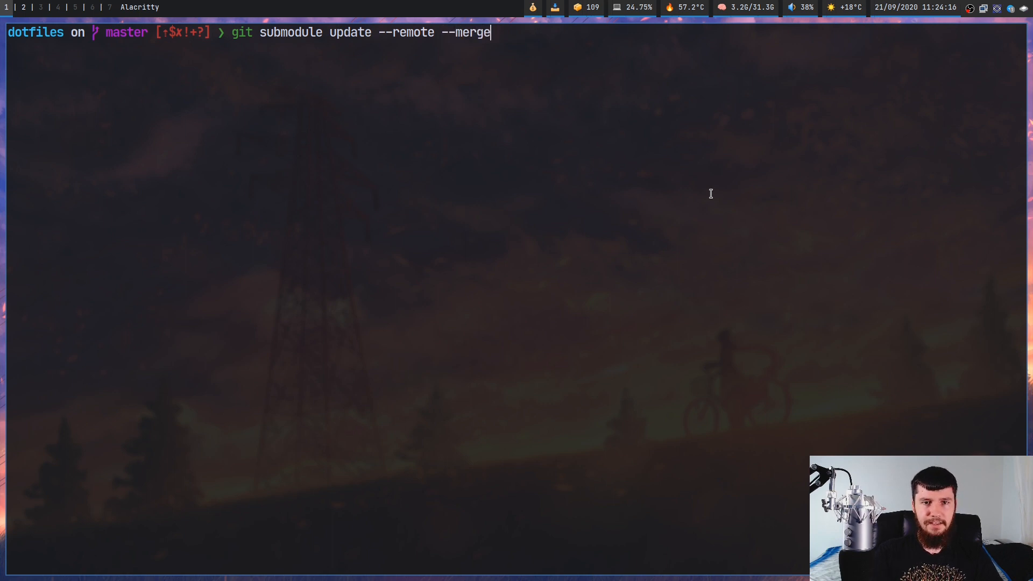
key("Return")
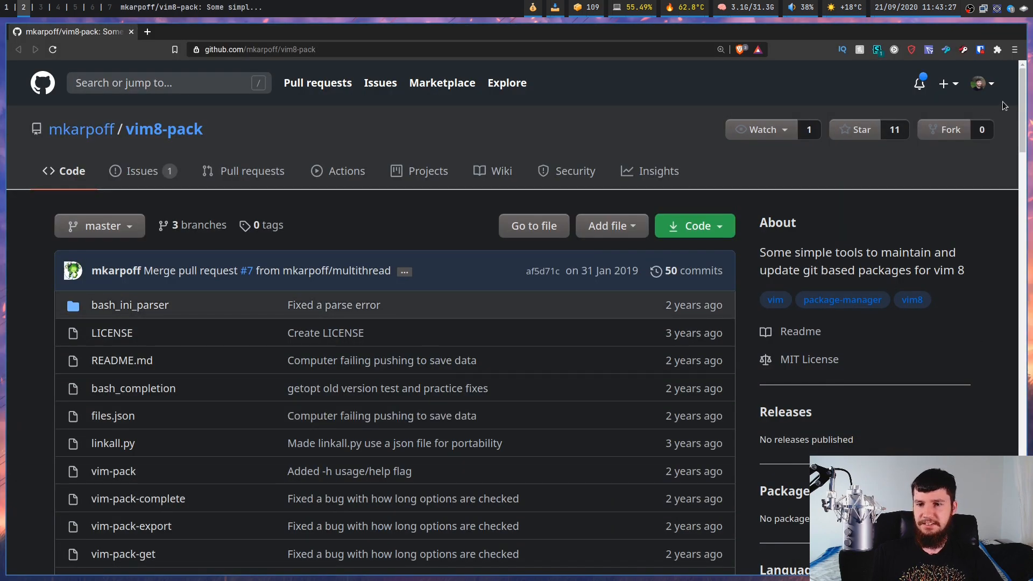
Step: Scroll through the vim8-pack README and the vim-packadd install instructions
scroll("down", 3)
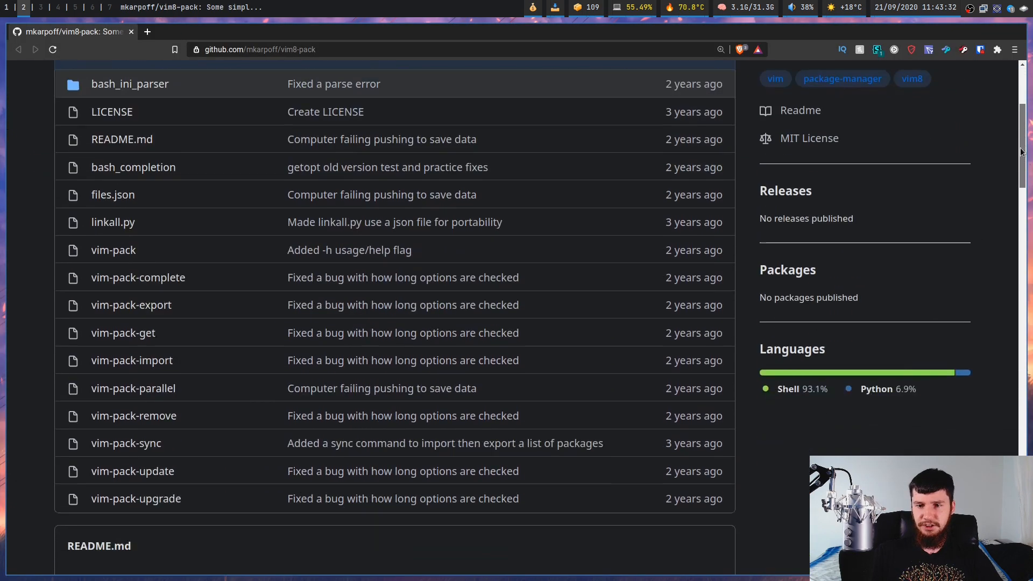
scroll("down", 3)
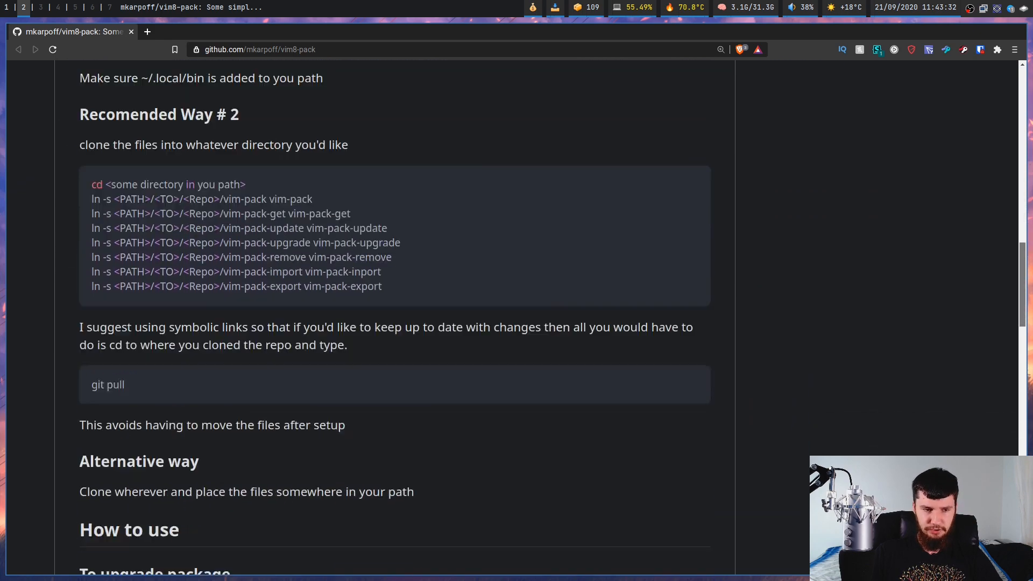
scroll("down", 3)
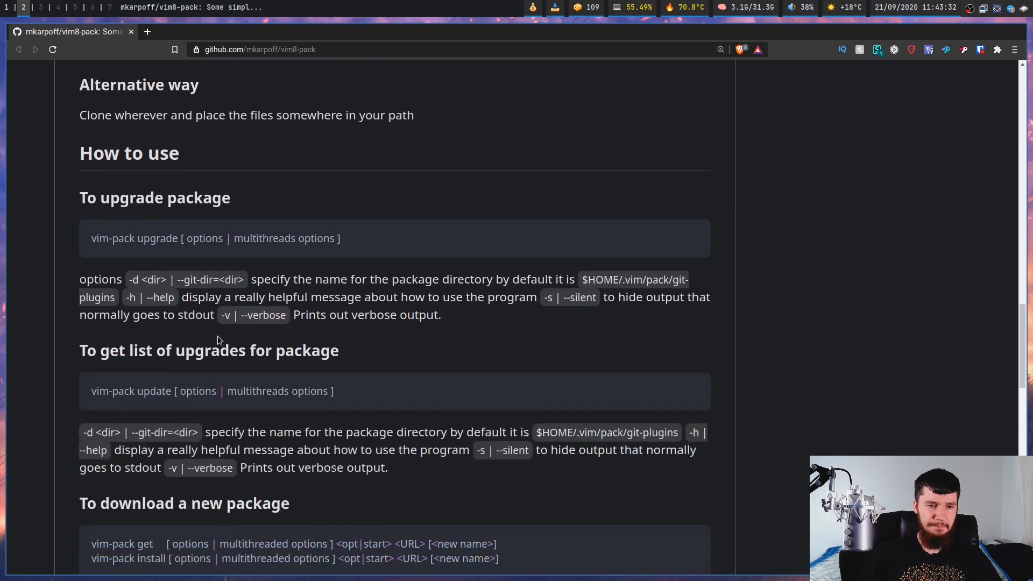
scroll("down", 3)
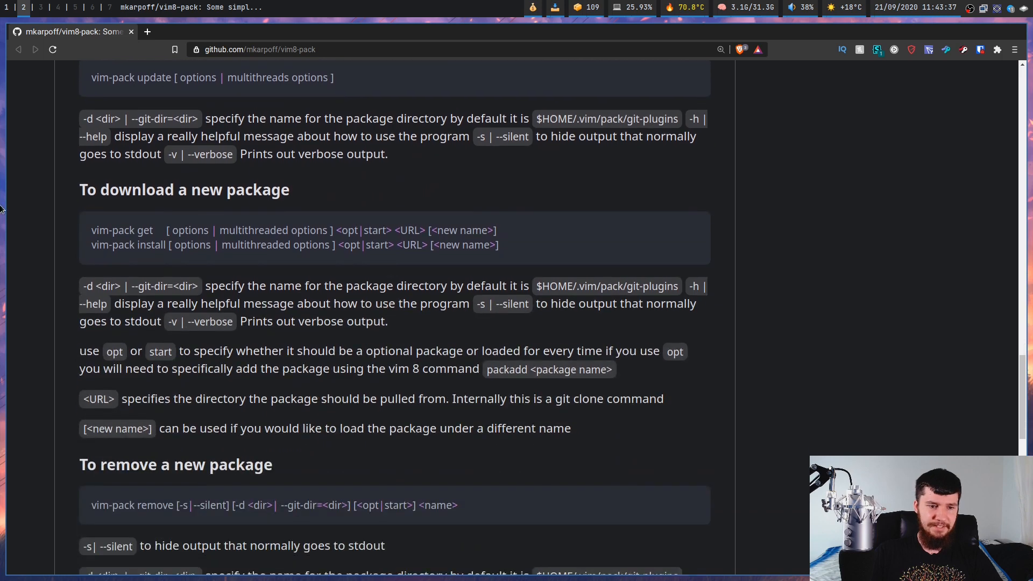
scroll("down", 3)
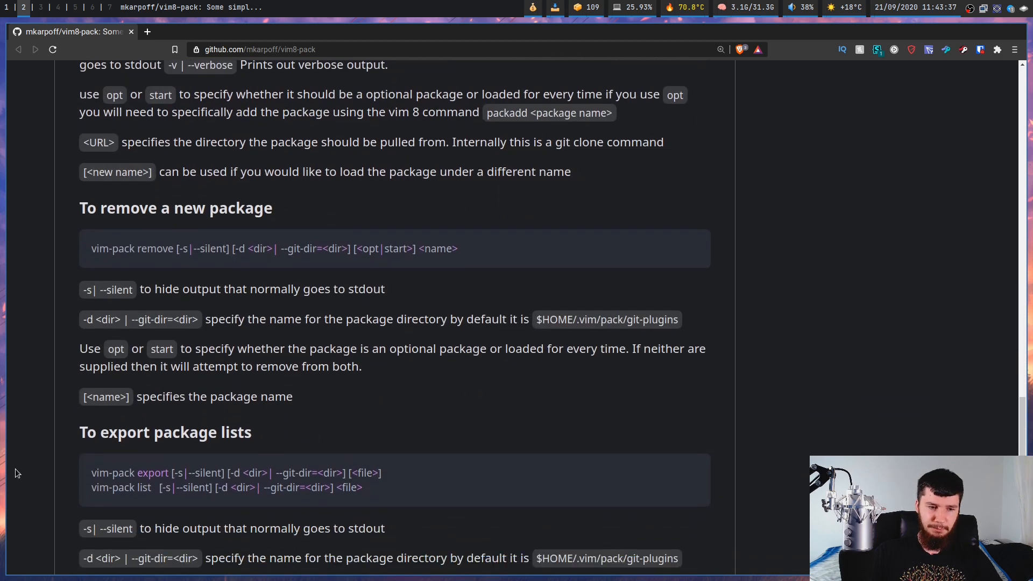
scroll("down", 3)
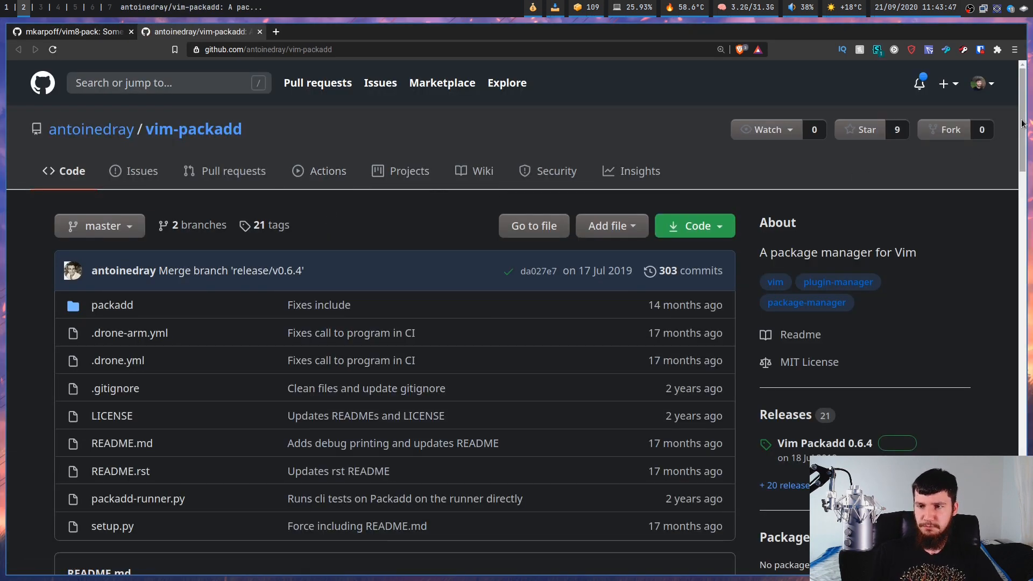
scroll("down", 3)
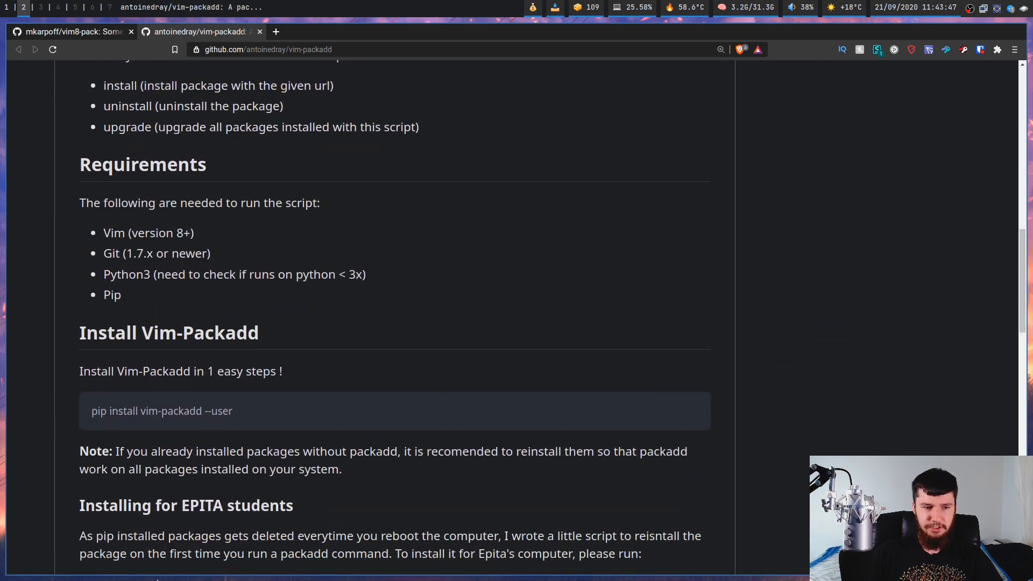
scroll("down", 3)
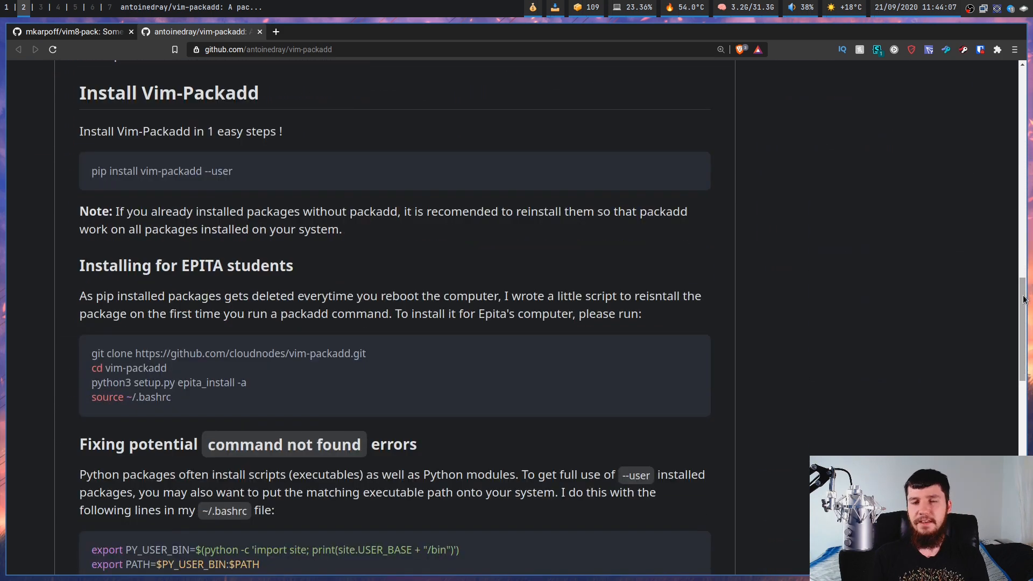